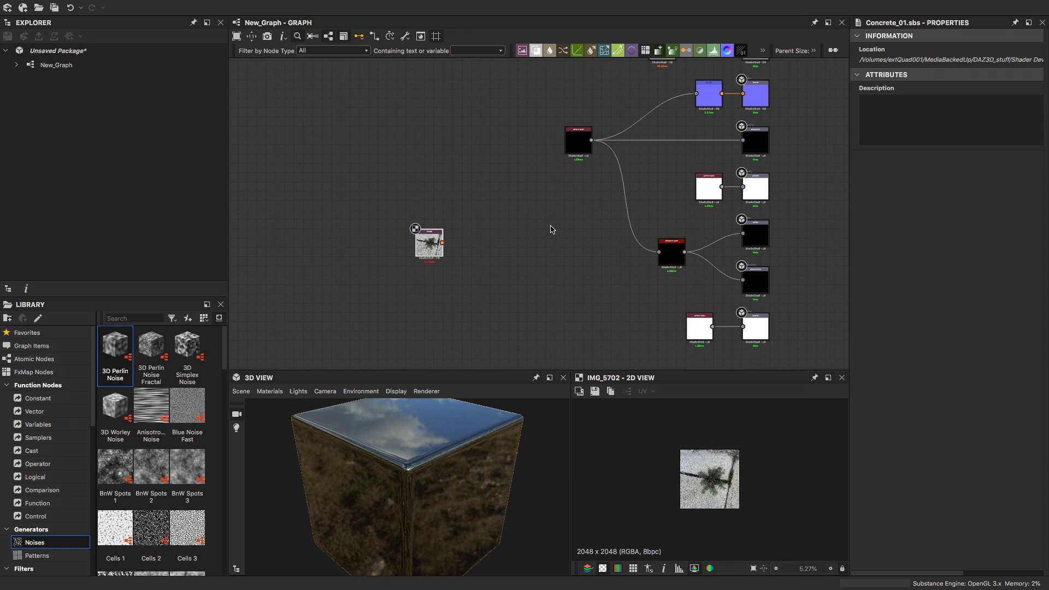
mouse_move(461, 189)
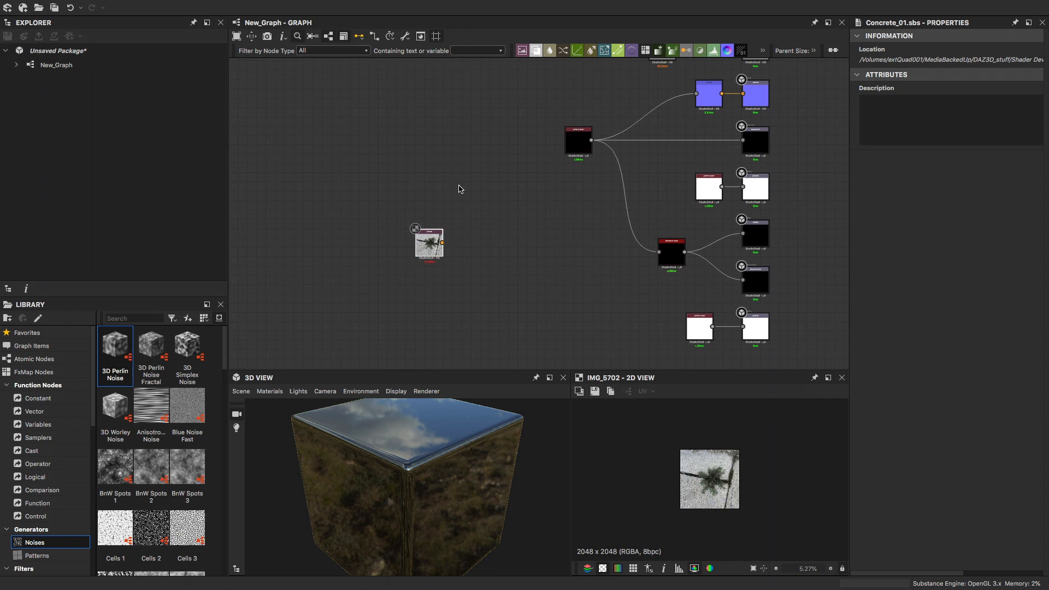
mouse_move(351, 171)
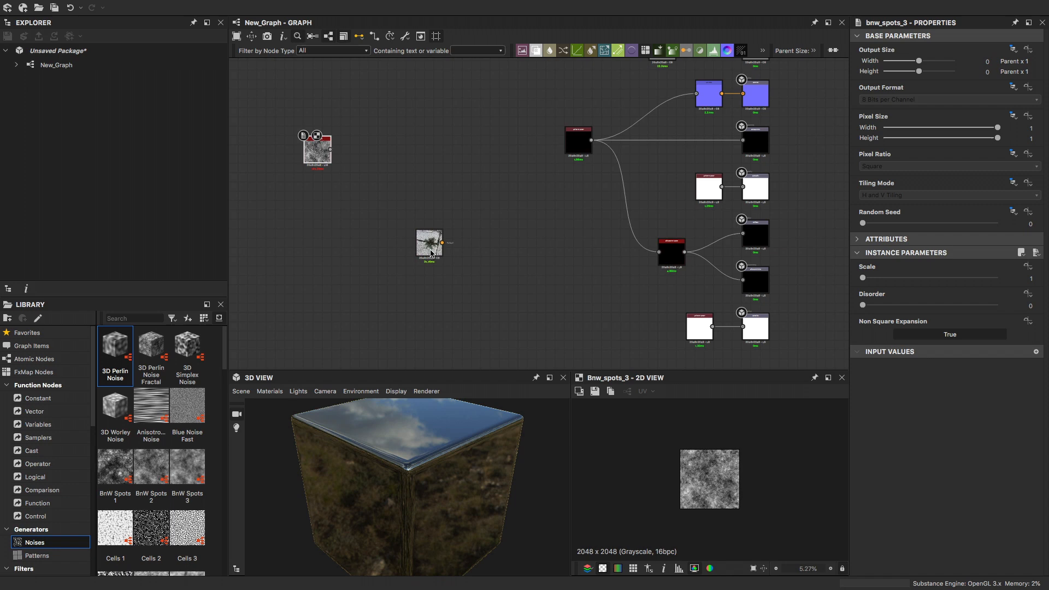
Preview the concrete reference photo, then the BnW Spots 3 noise for comparison
left_click(429, 245)
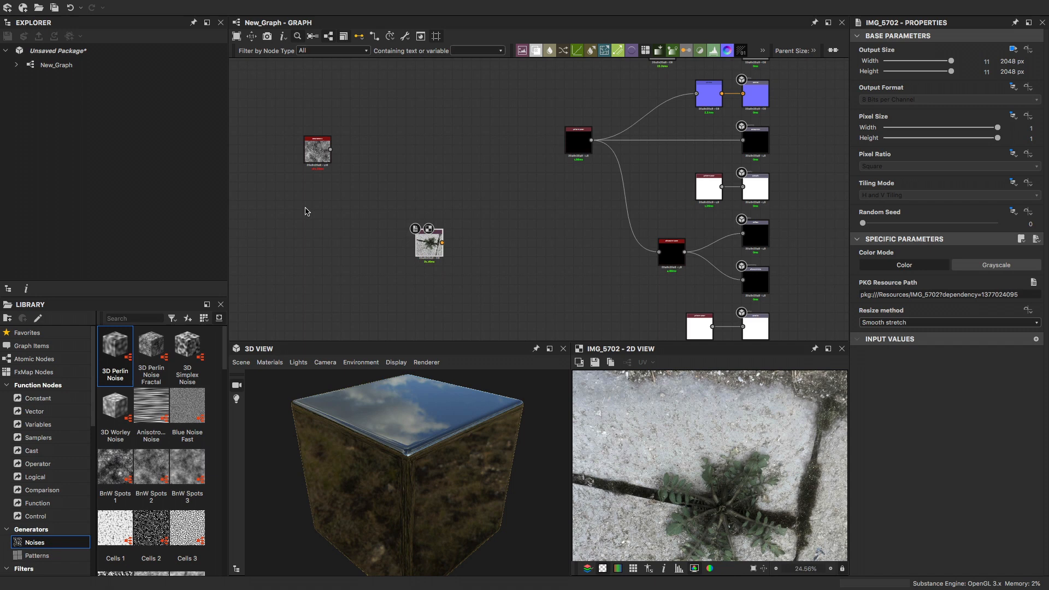
left_click(317, 150)
type("war")
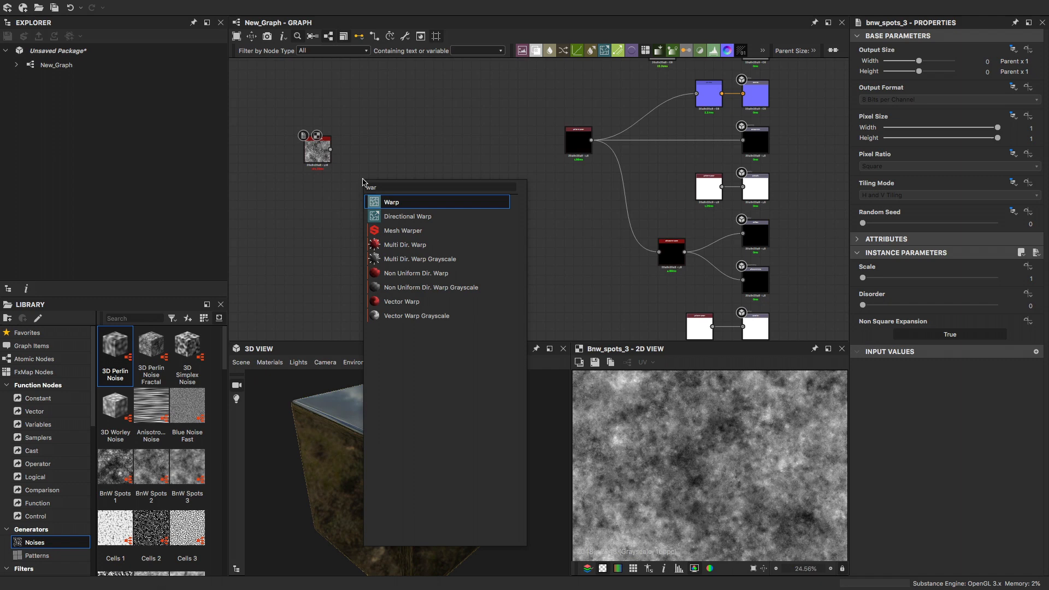
Add a Non Uniform Dir. Warp Grayscale node and select the flat grey Uniform Color node
left_click(431, 288)
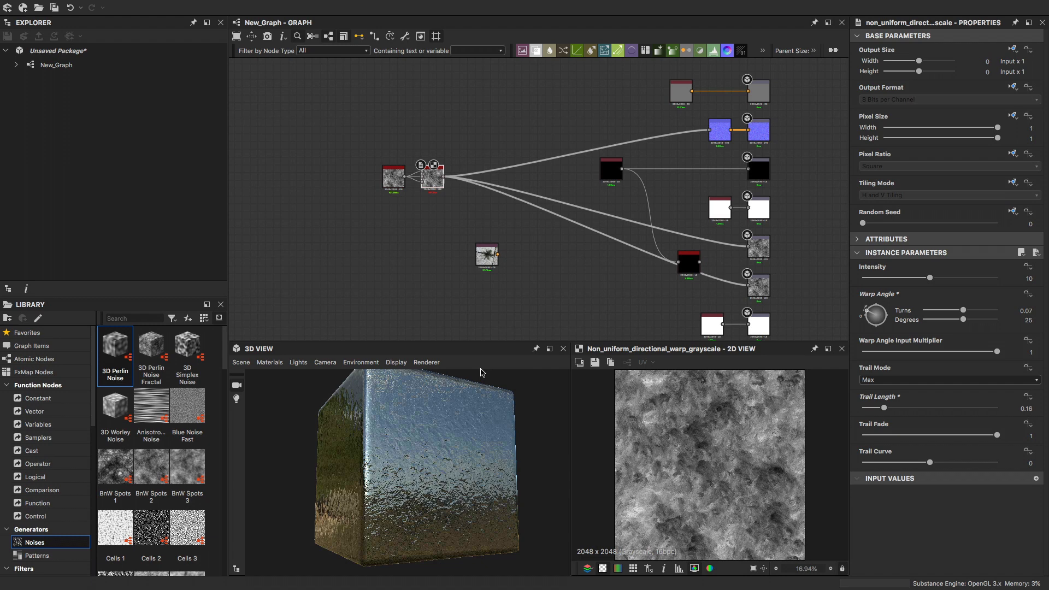
left_click(719, 206)
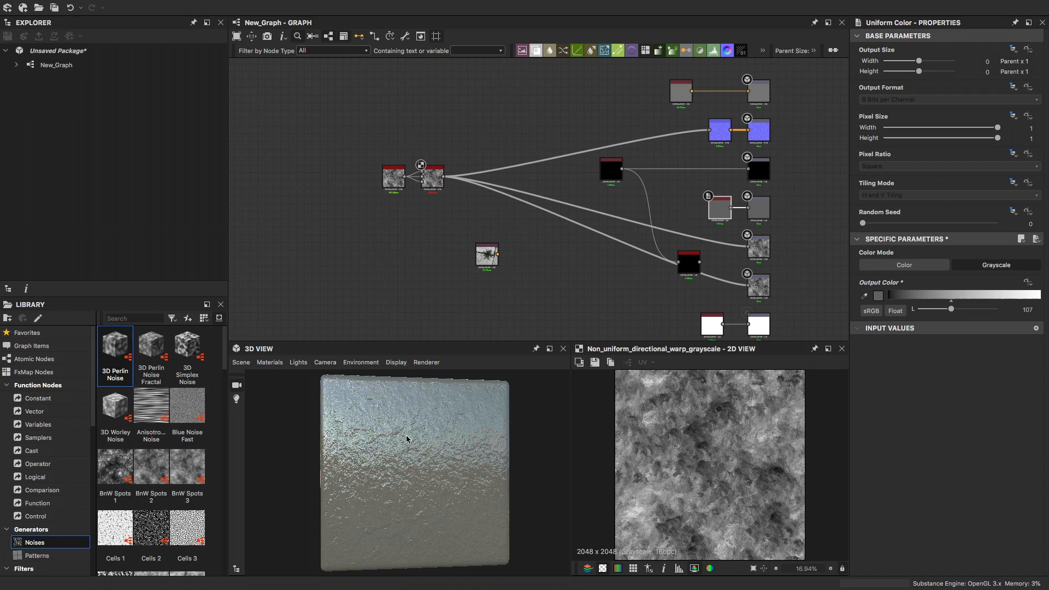
Darken one Uniform Color grey level and brighten the other to 94
left_click_drag(950, 308, 936, 308)
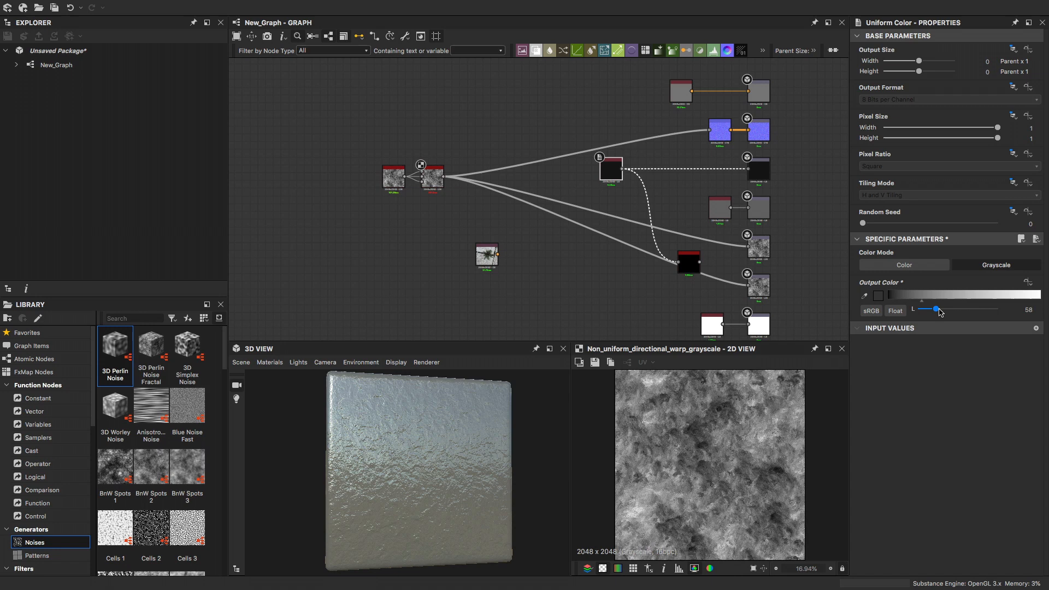
left_click_drag(935, 309, 966, 308)
type("blur")
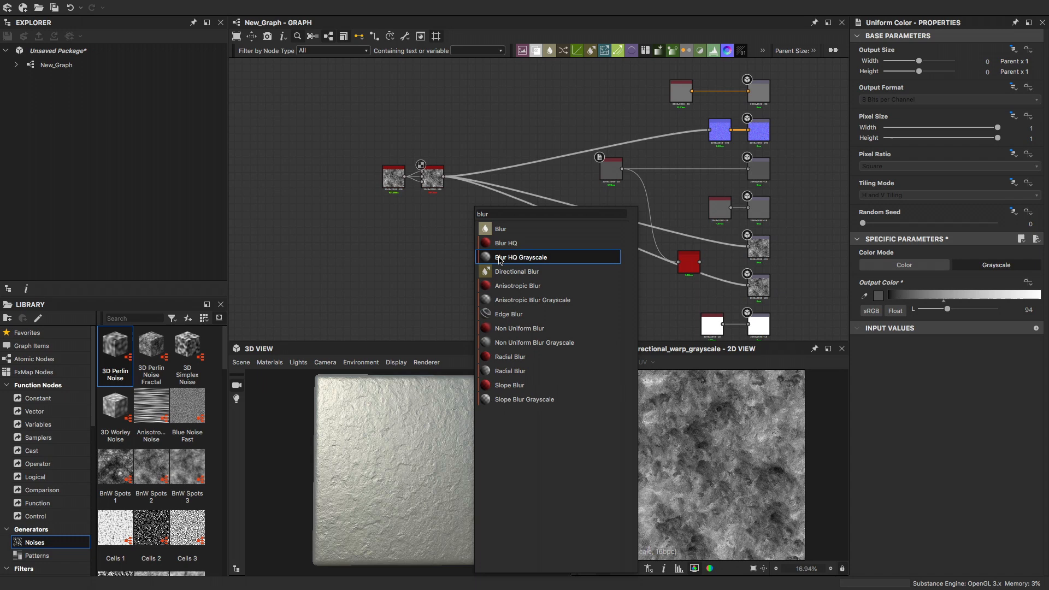
Add a Blur HQ Grayscale node after the warp and place a Gradient Map node
left_click(522, 257)
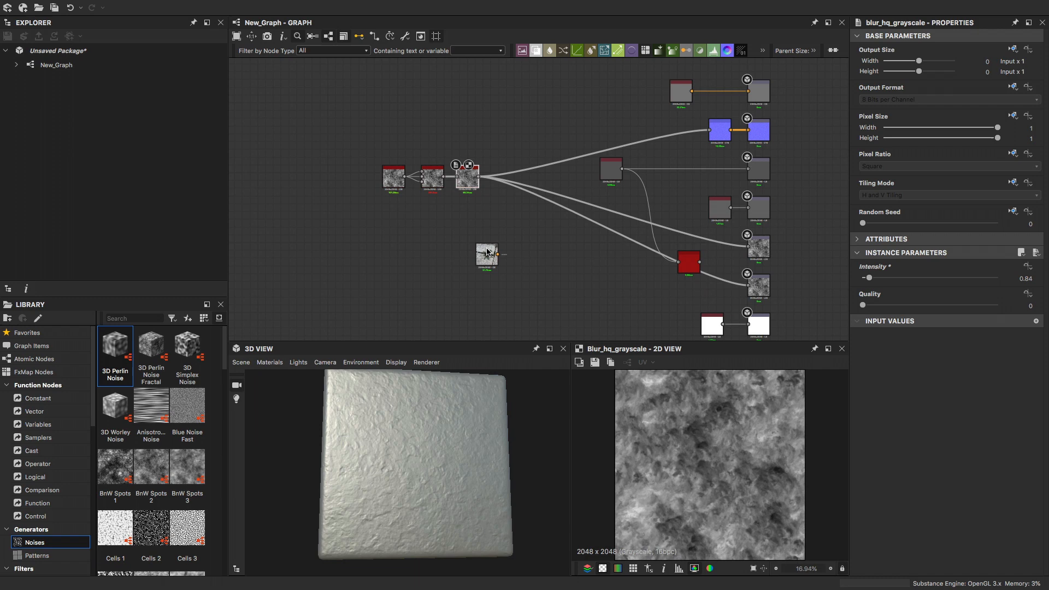
left_click(556, 106)
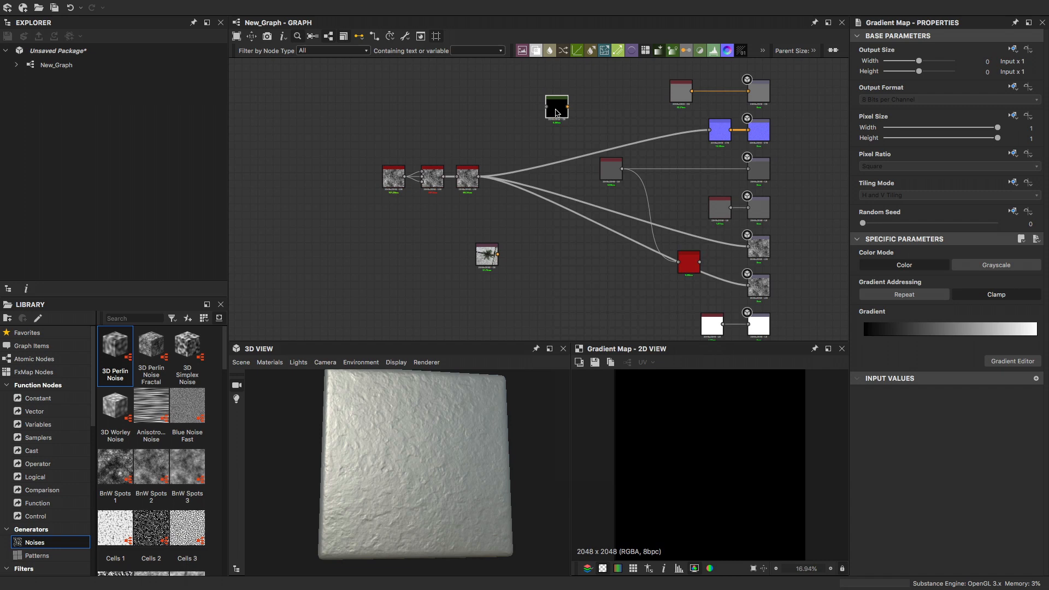
Sample gradient colours from photo IMG_5702, then select the flat grey Uniform Color node
left_click(486, 256)
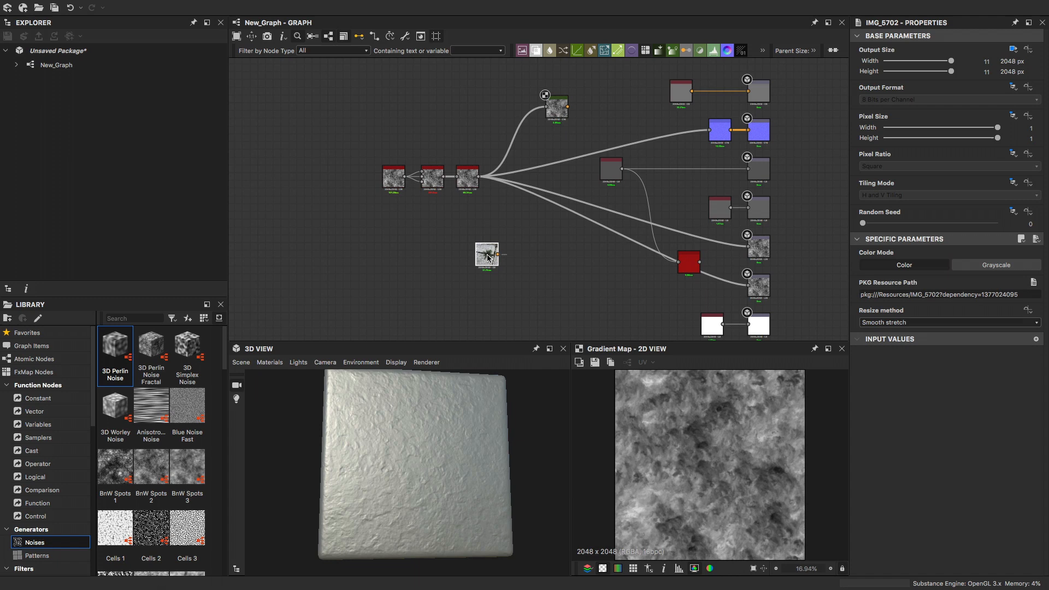
left_click(1012, 360)
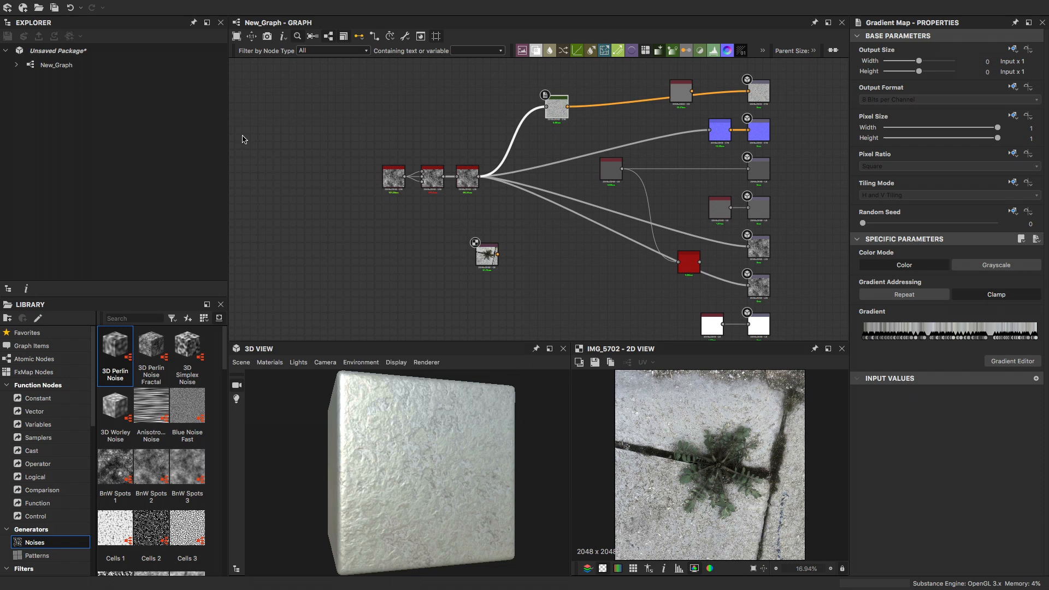
left_click(610, 169)
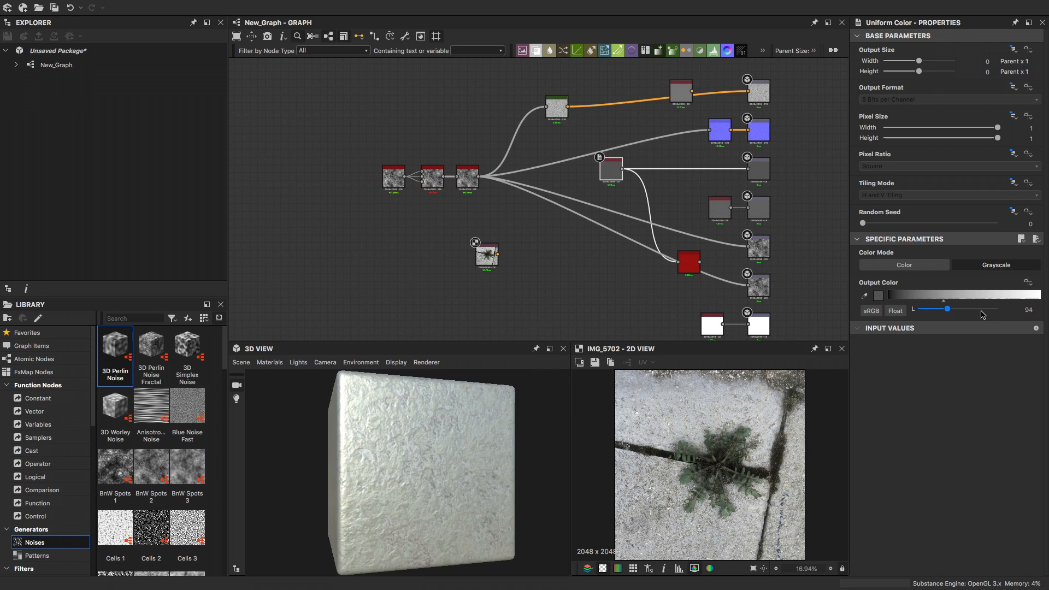
Set the Uniform Color's Output Color L grey level to 206
left_click_drag(945, 309, 981, 308)
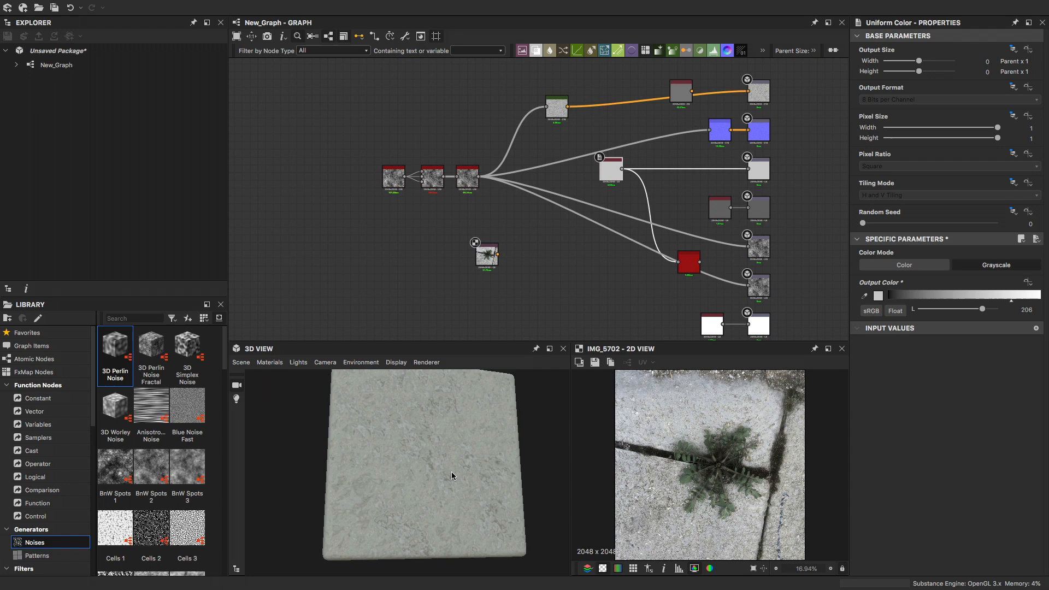
mouse_move(454, 468)
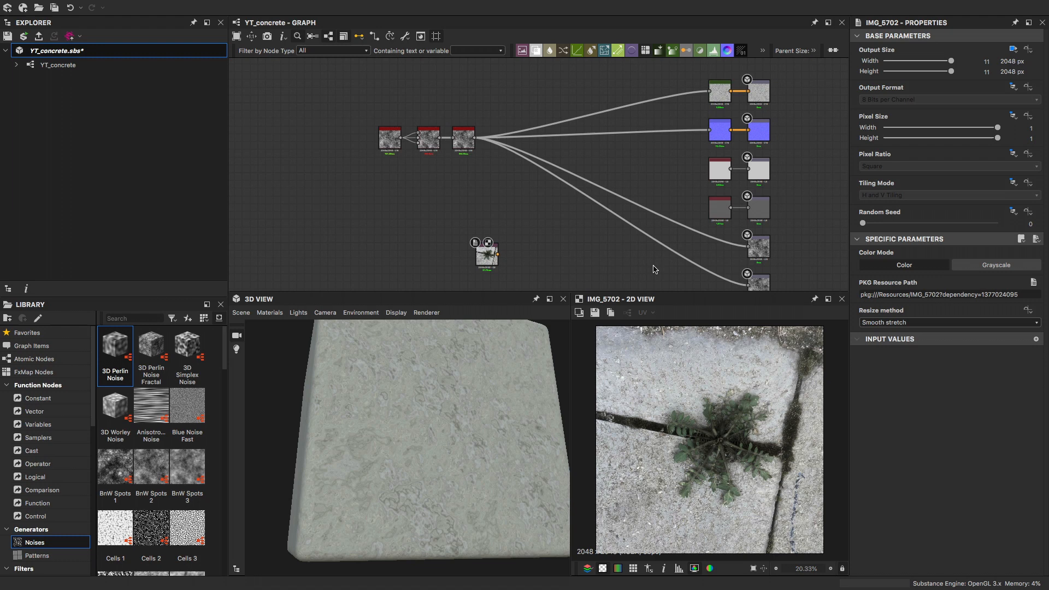
mouse_move(759, 248)
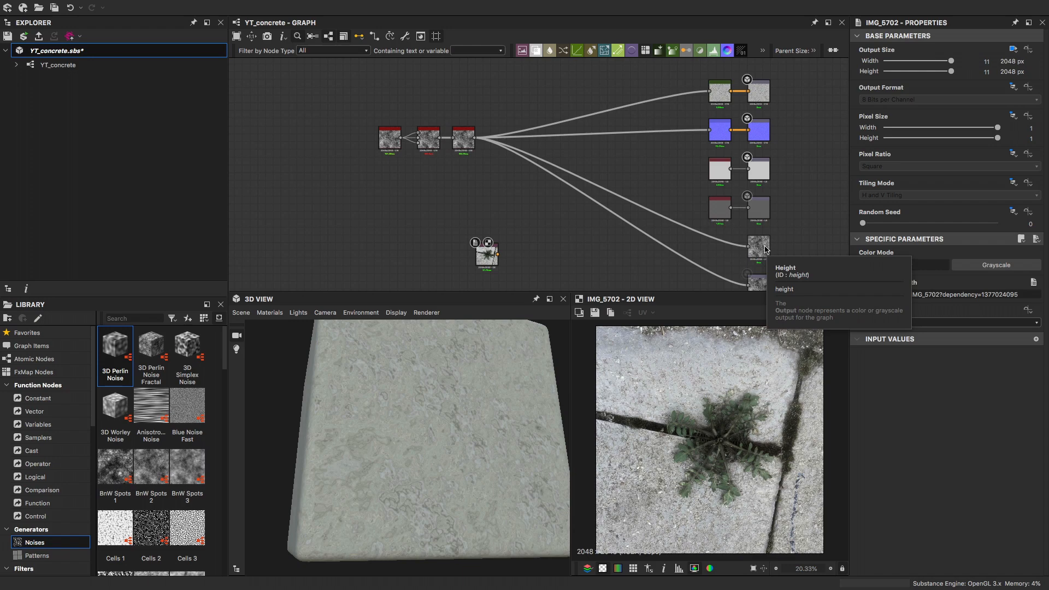
Preview the Displacement output showing the blurred cloudy height map
left_click(757, 248)
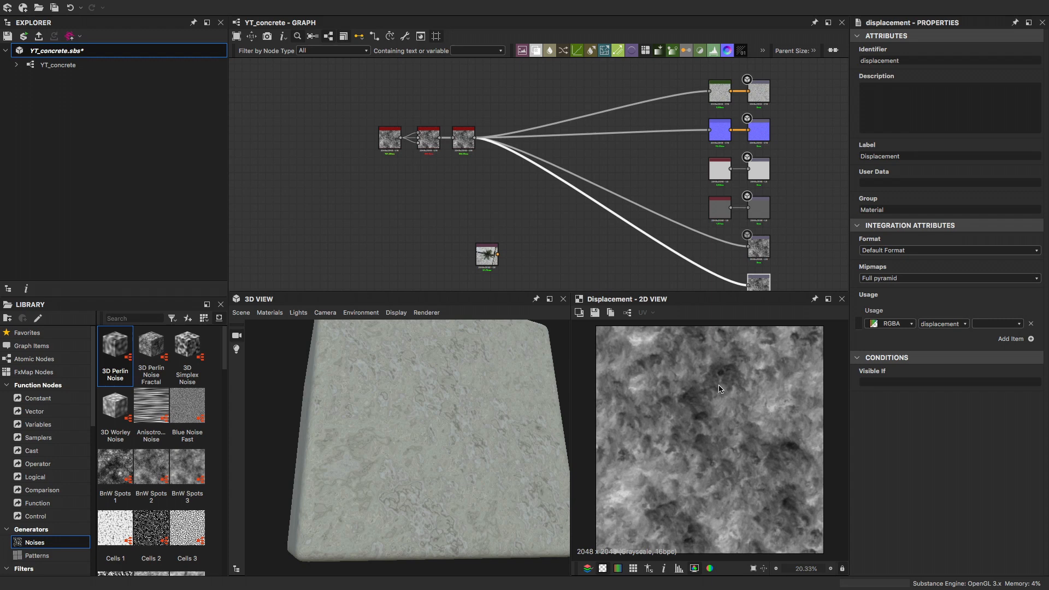
Set the Normal node's Intensity to 3 and open that parameter's options
left_click(719, 130)
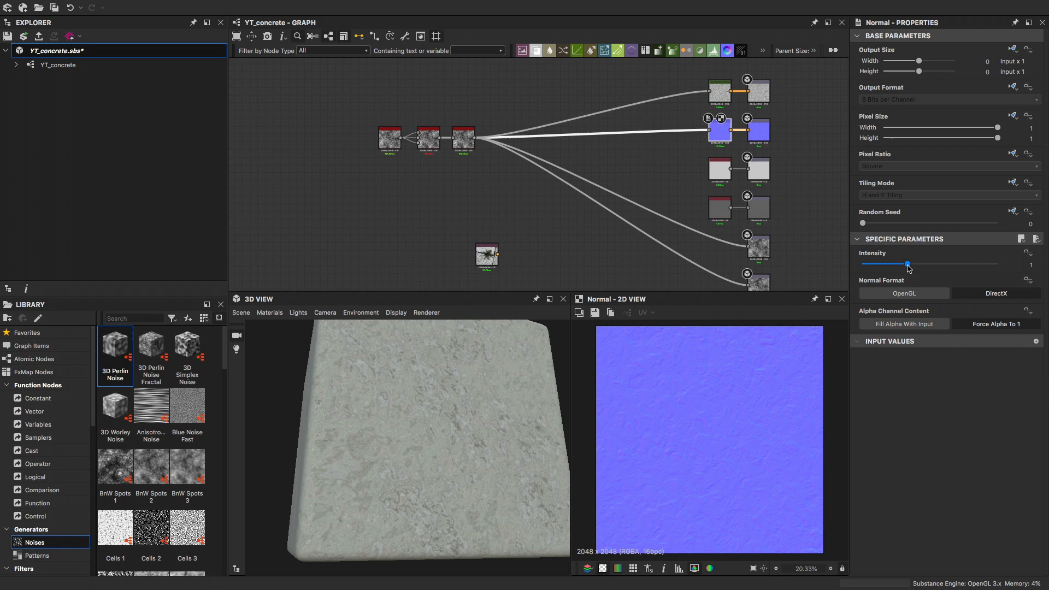
left_click_drag(907, 262, 996, 263)
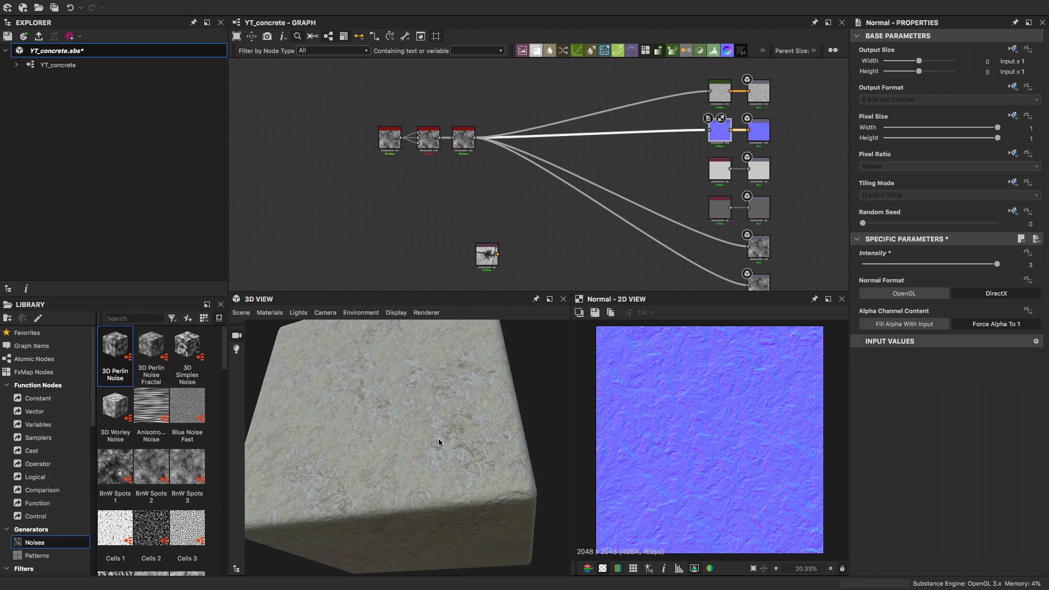
left_click(1028, 255)
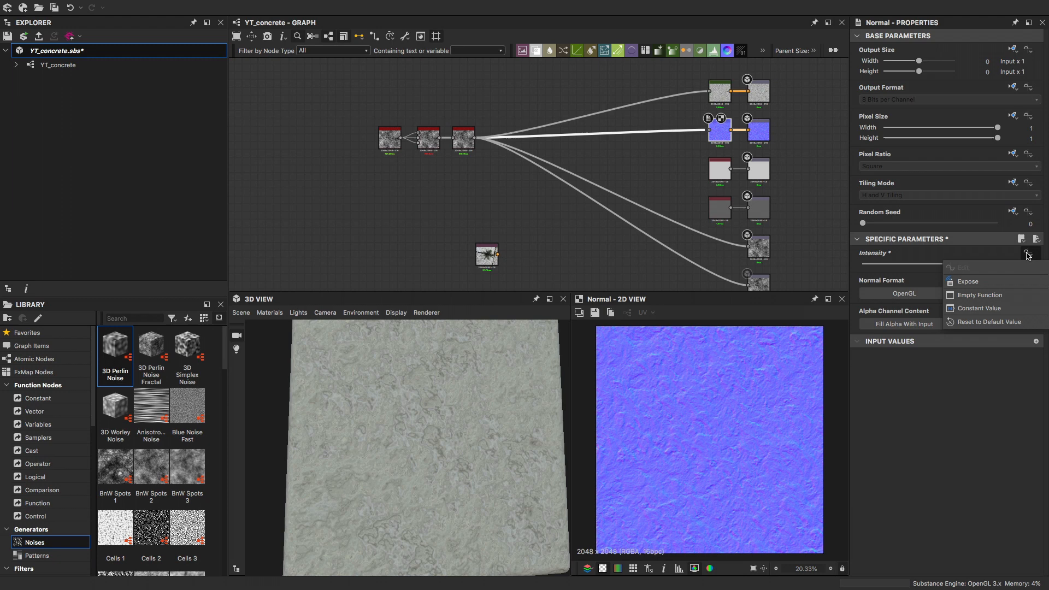